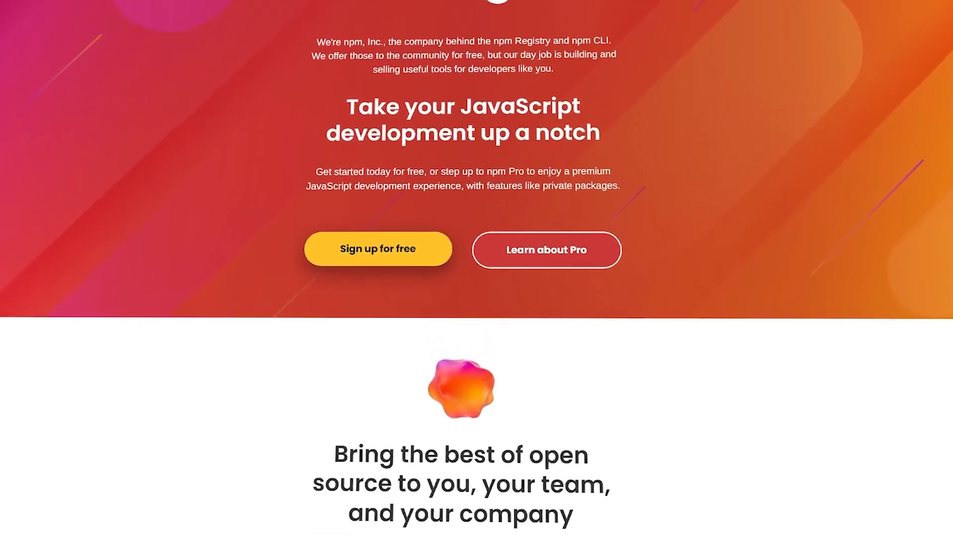
# Step: Search npm for 'boots', view the bootstrap package page, then return to the Node.js download page
pyautogui.scroll(3)
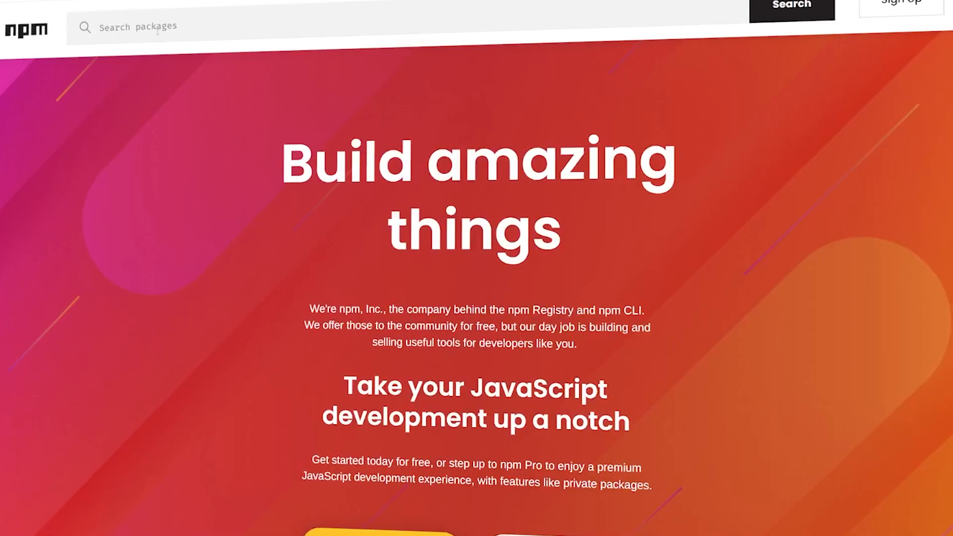
pyautogui.write('boots')
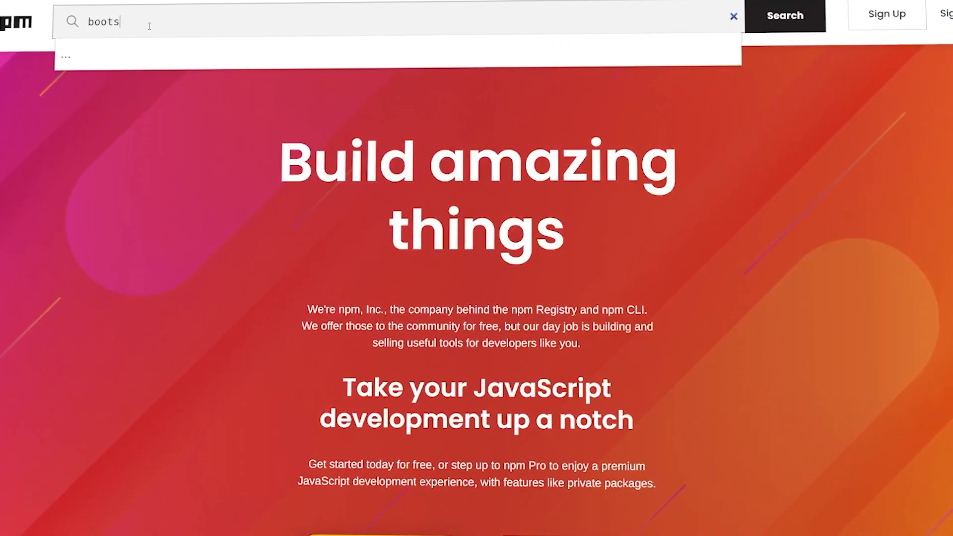
pyautogui.click(784, 15)
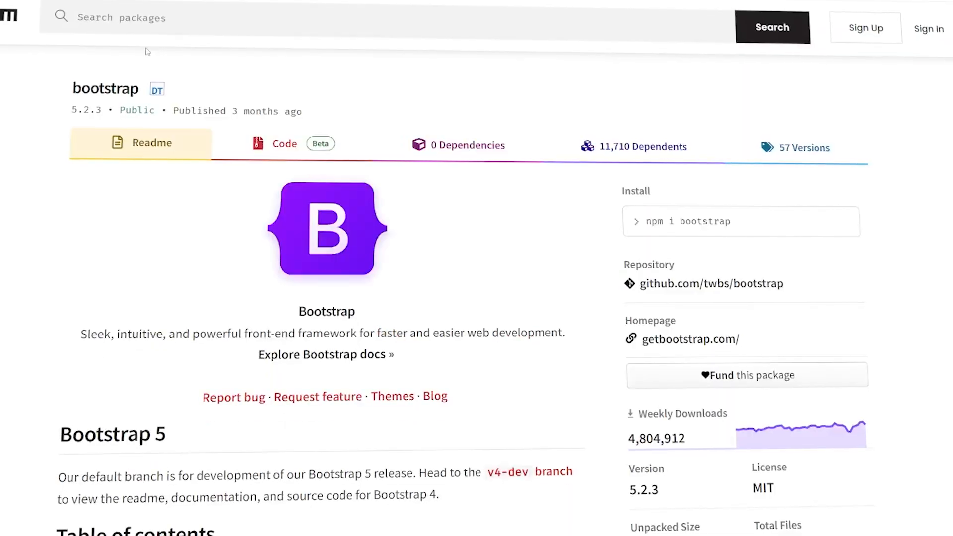
pyautogui.scroll(-3)
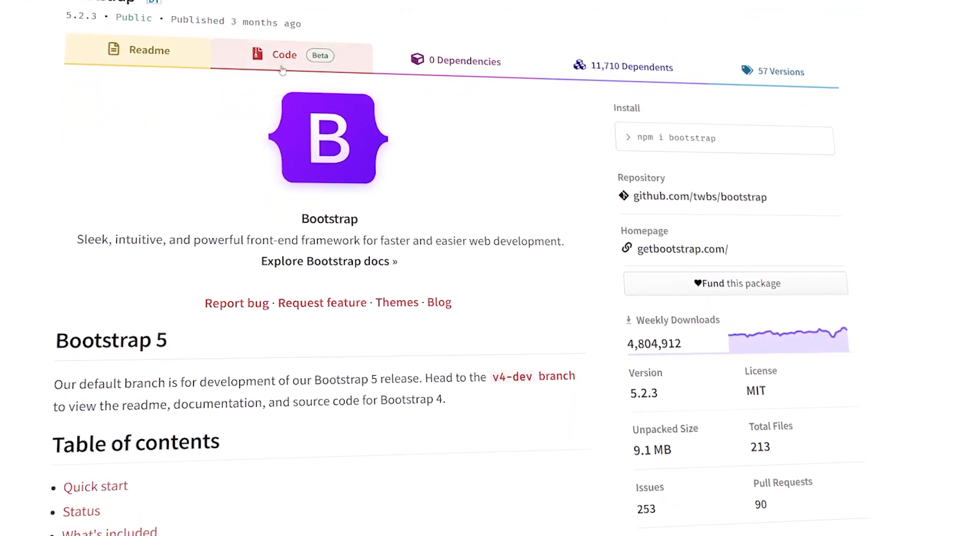
pyautogui.click(45, 6)
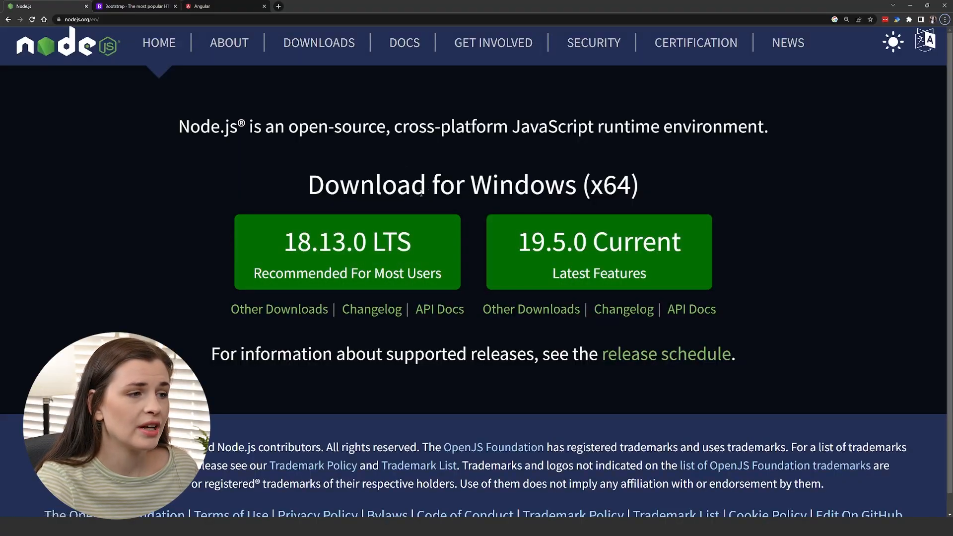
# Step: Download the Node.js 18.13.0 LTS Windows installer and launch it from the download bar
pyautogui.doubleClick(553, 184)
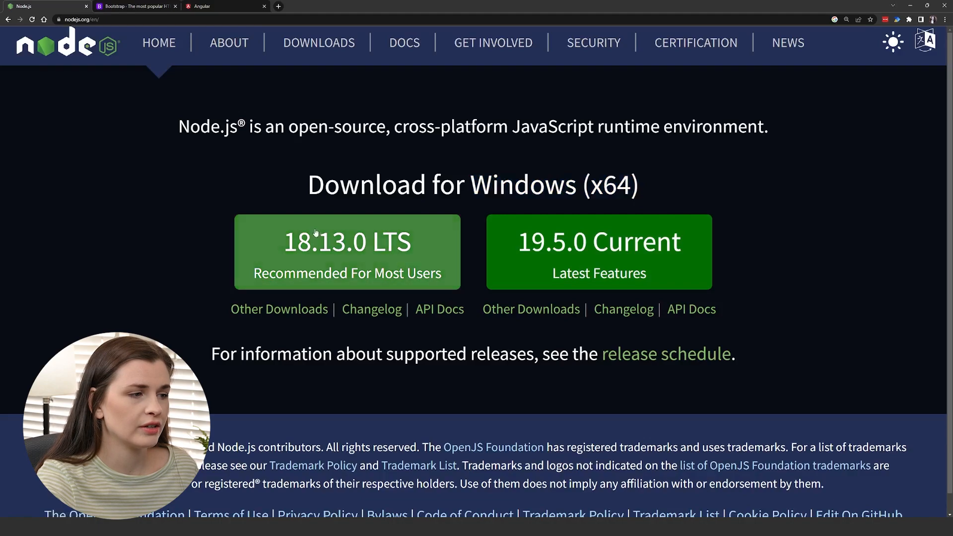
pyautogui.moveTo(322, 265)
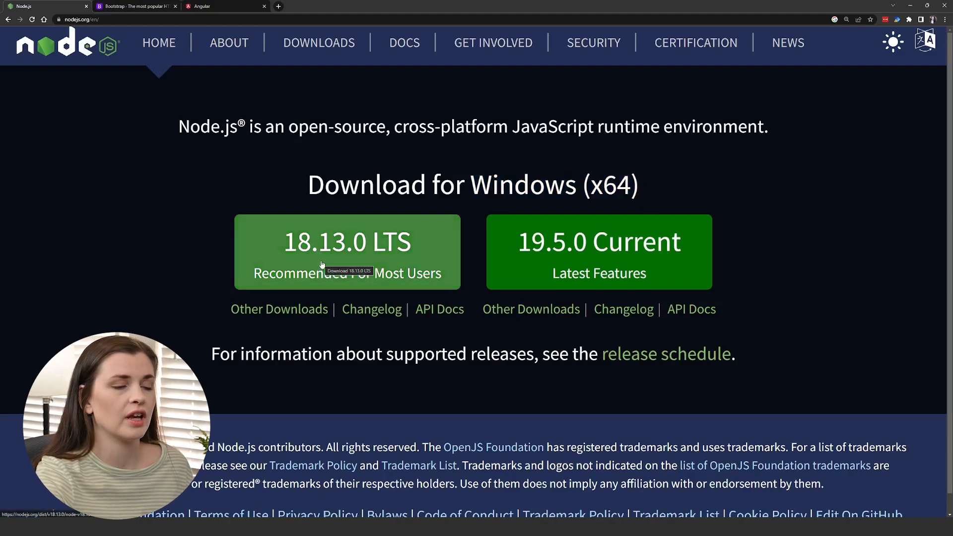
pyautogui.moveTo(598, 252)
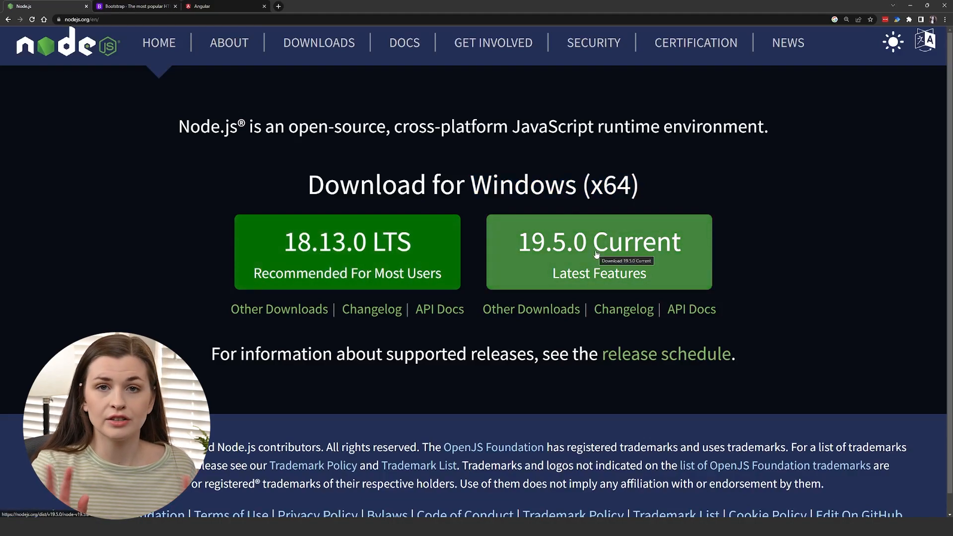
pyautogui.click(347, 252)
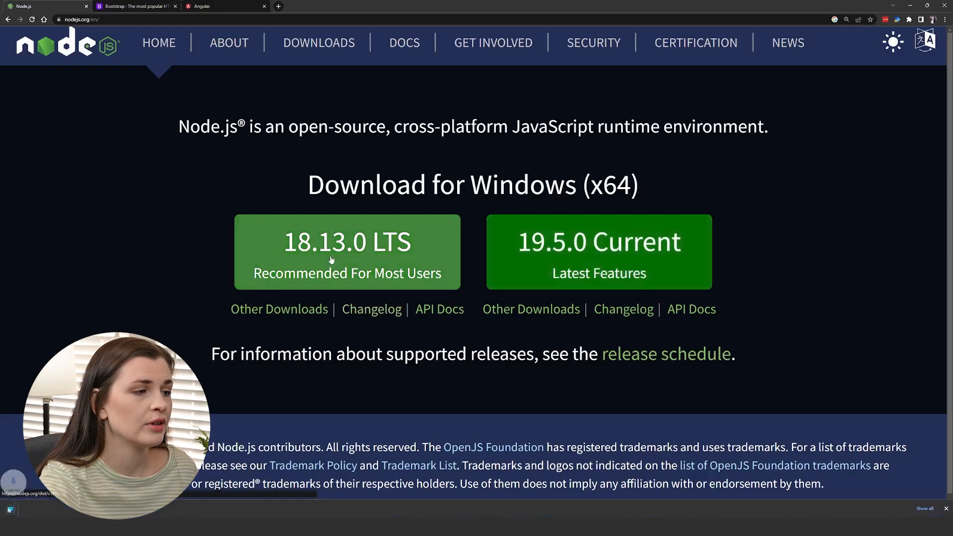
pyautogui.click(346, 252)
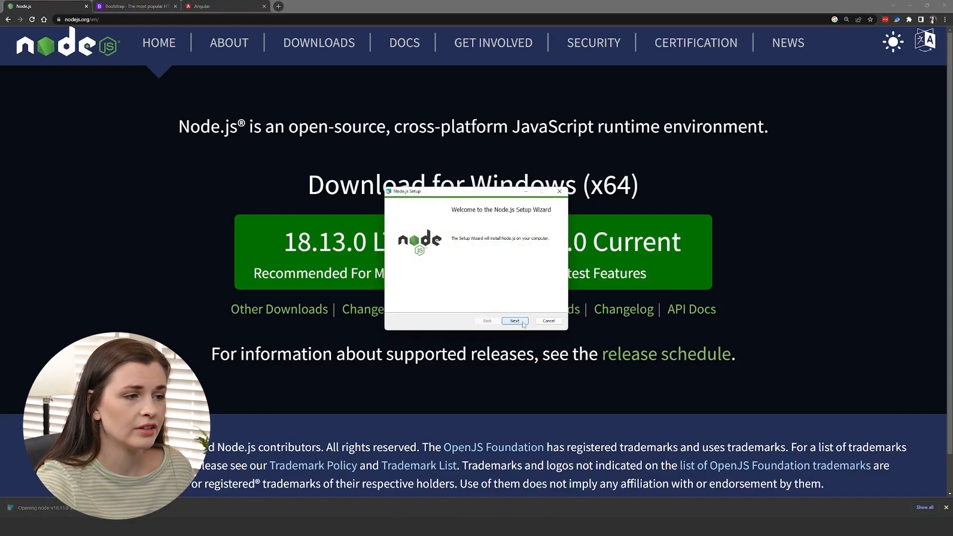
# Step: Accept the license agreement and keep the default installation folder
pyautogui.click(514, 320)
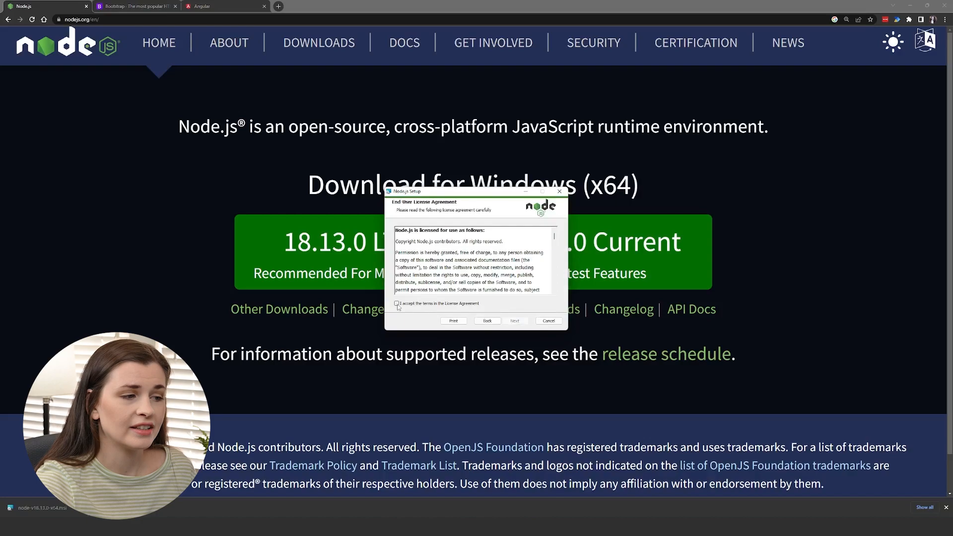
pyautogui.click(397, 303)
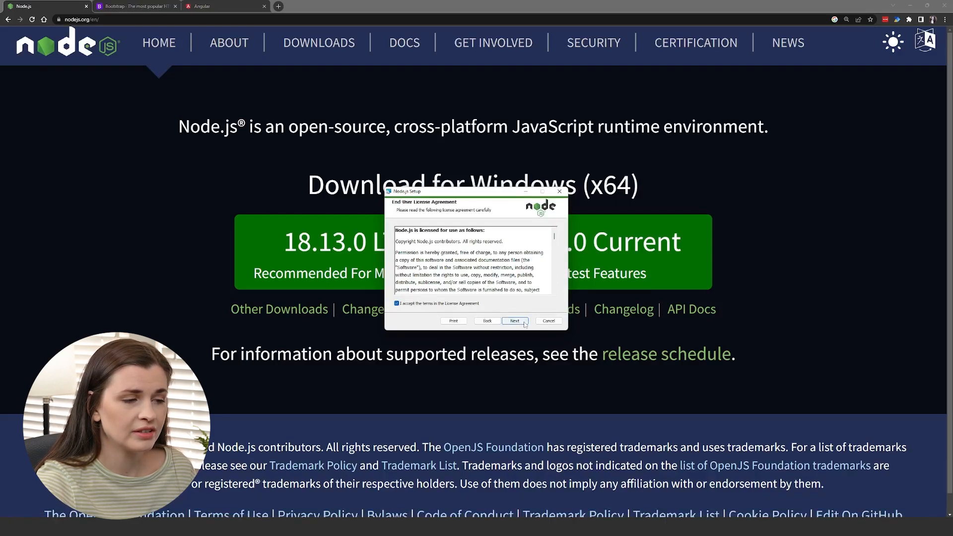
pyautogui.click(514, 320)
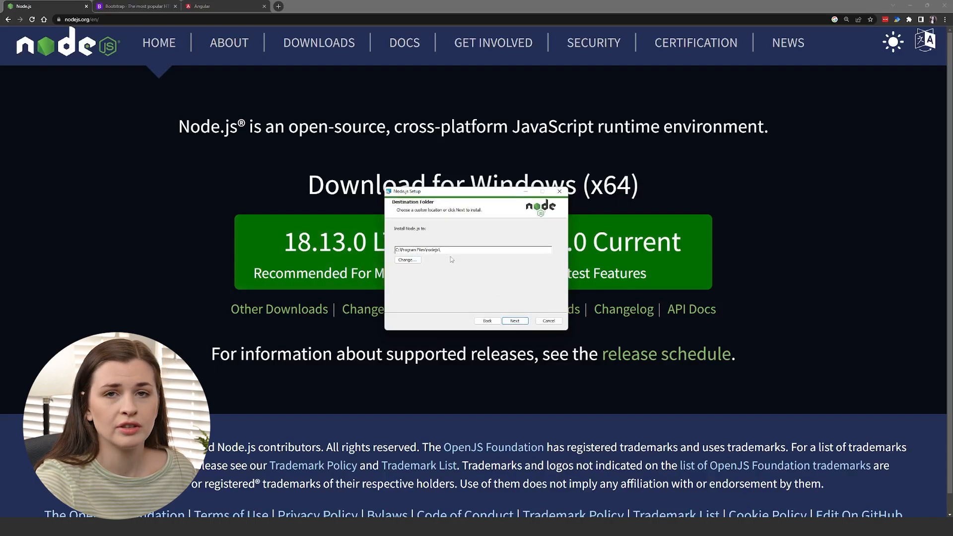
pyautogui.click(514, 320)
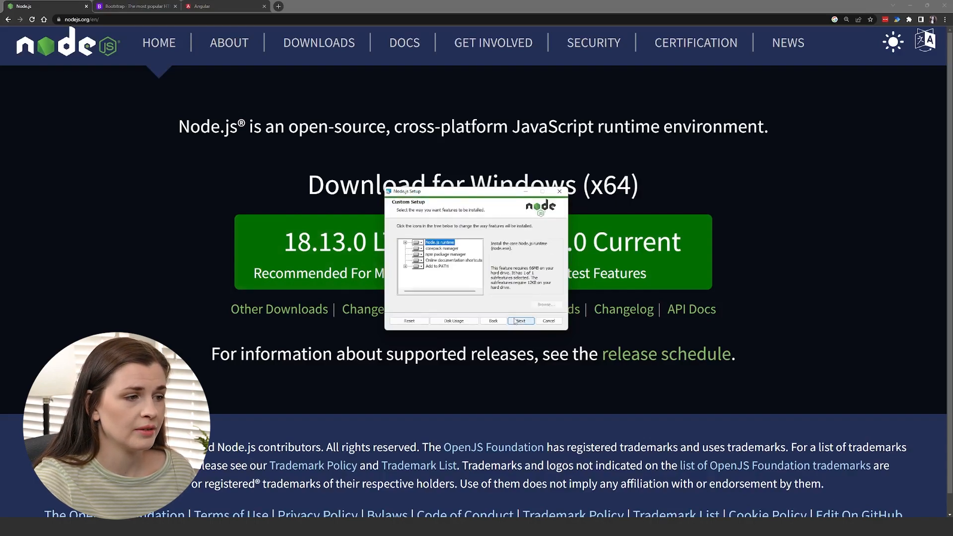
# Step: Keep default features, skip native module tools, install Node.js and finish the wizard
pyautogui.click(520, 320)
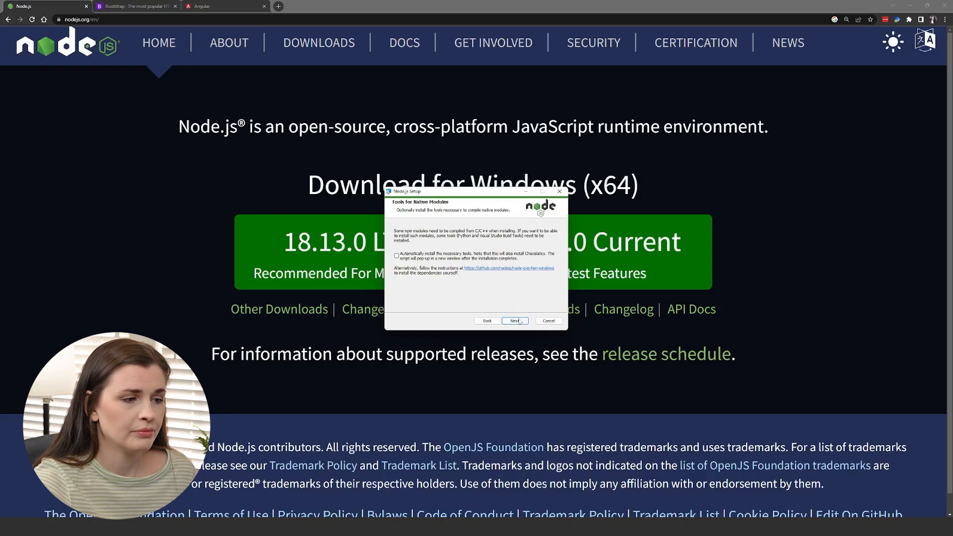
pyautogui.click(514, 320)
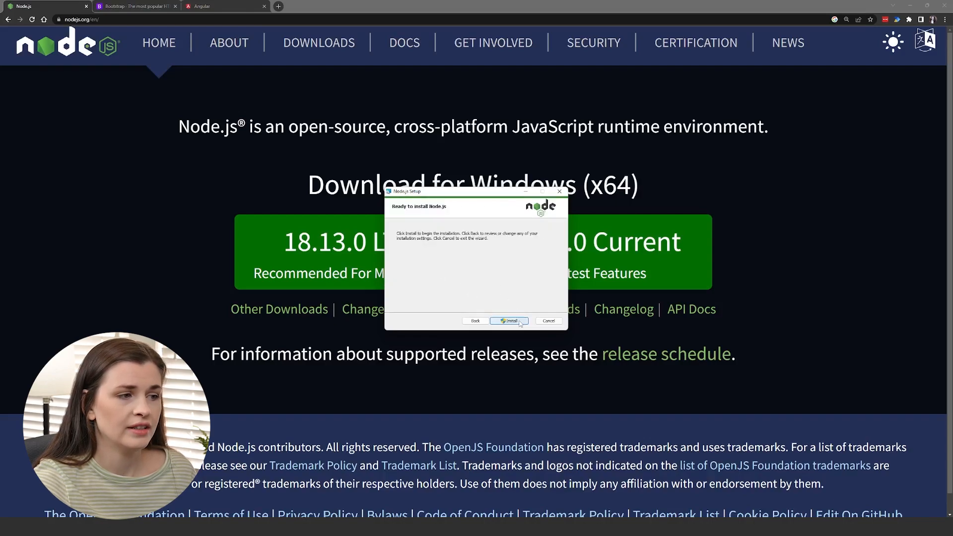
pyautogui.click(508, 321)
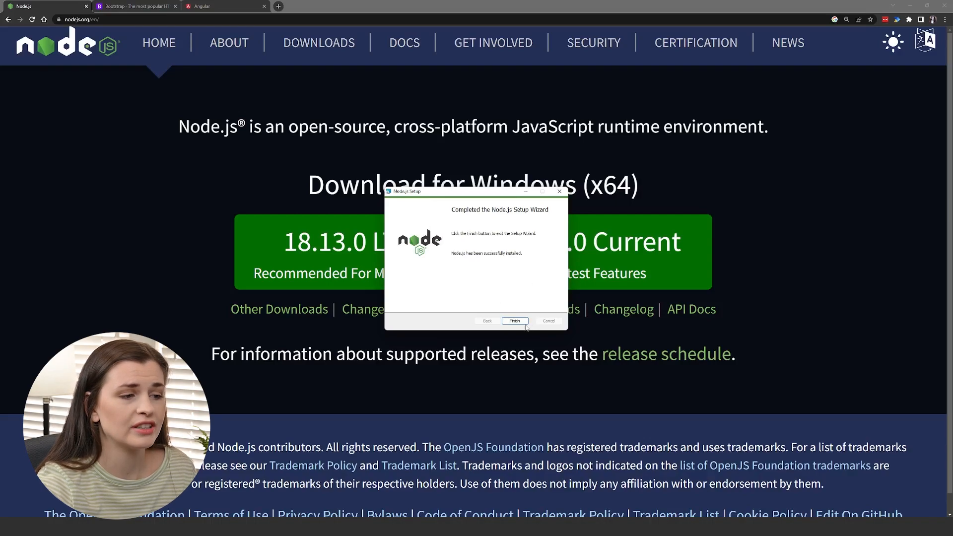
pyautogui.click(514, 322)
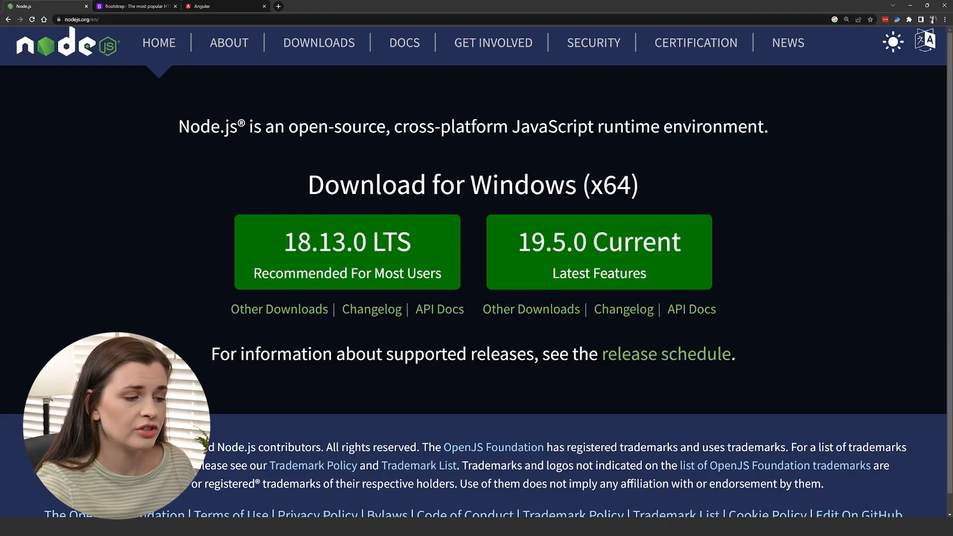
# Step: Launch Command Prompt from Windows search and run 'node --version'
pyautogui.write('comma')
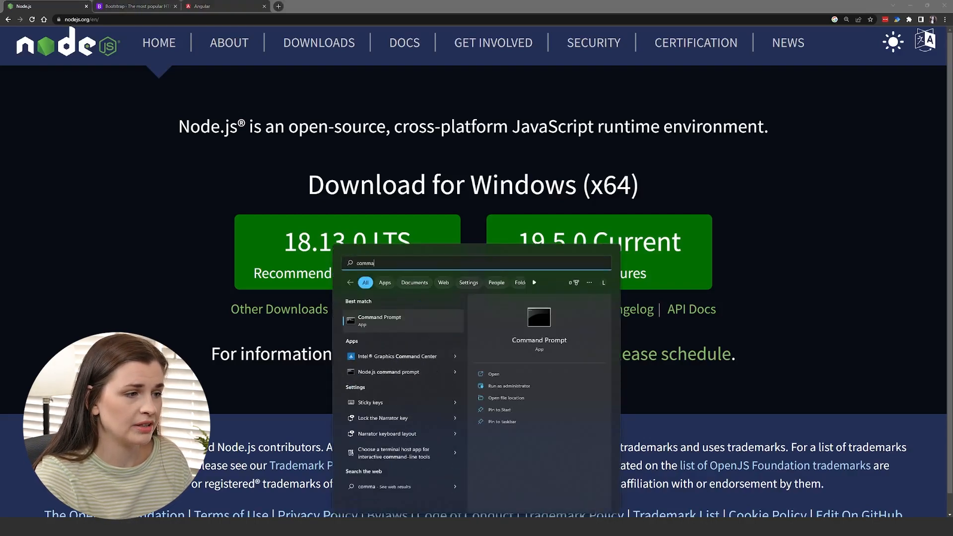
pyautogui.click(494, 374)
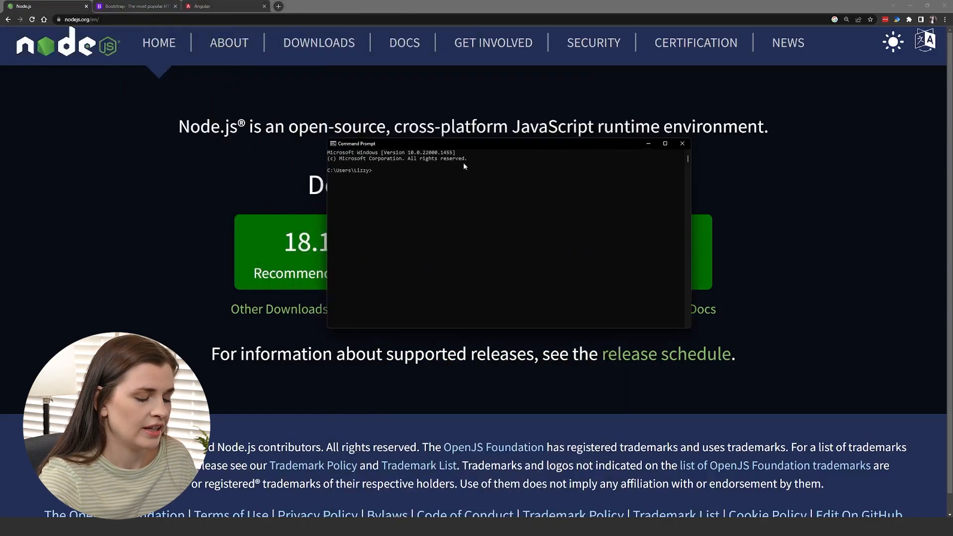
pyautogui.write('node')
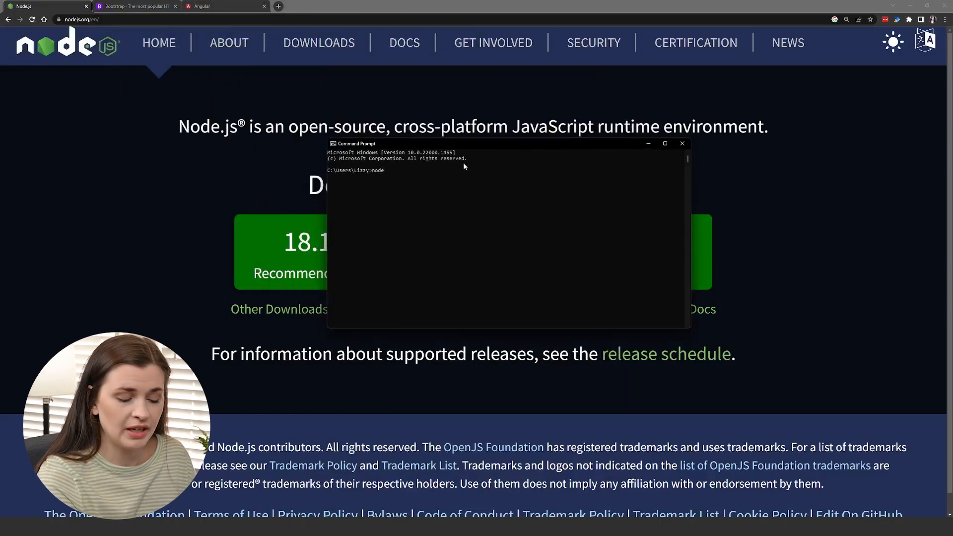
pyautogui.write('--version')
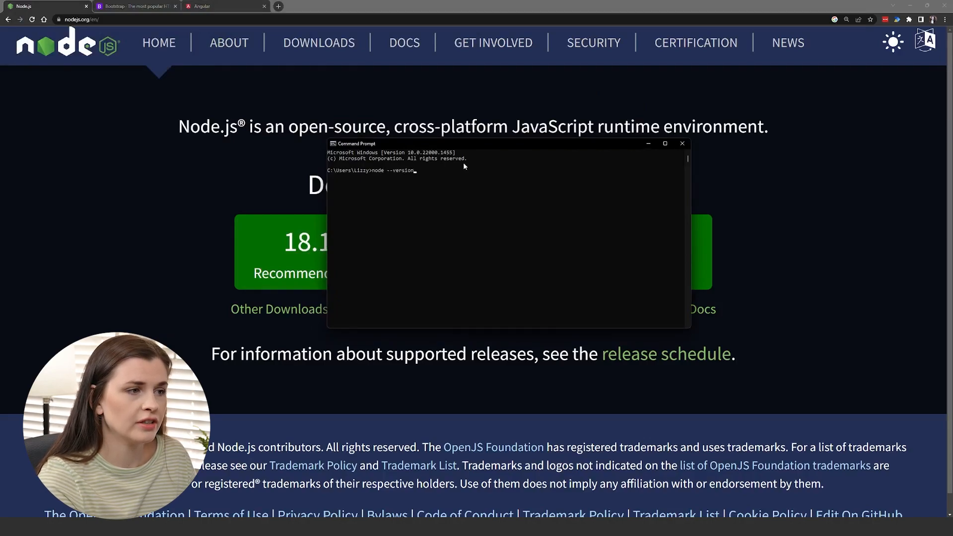
pyautogui.press('Return')
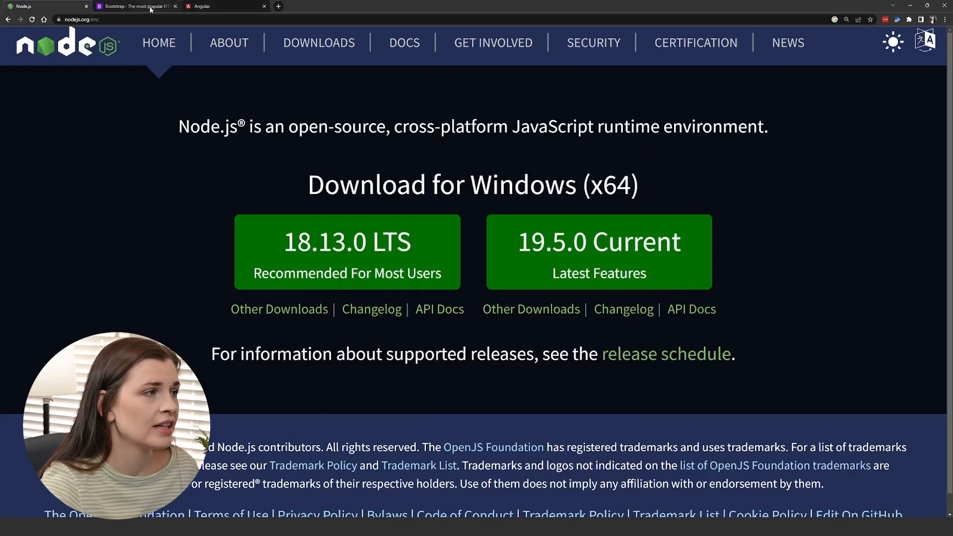
pyautogui.moveTo(133, 6)
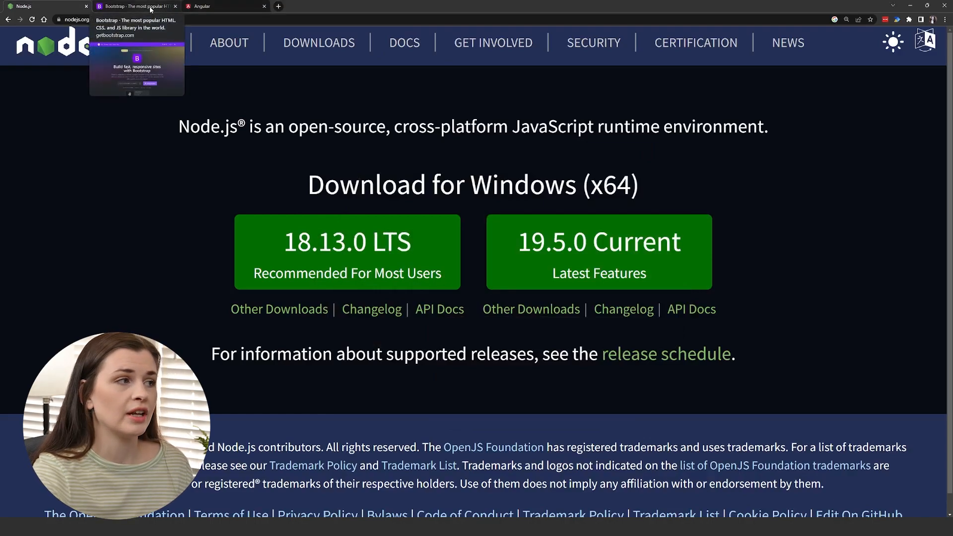
# Step: Show the Bootstrap homepage with its npm install command for 5.3.0-alpha1
pyautogui.click(135, 6)
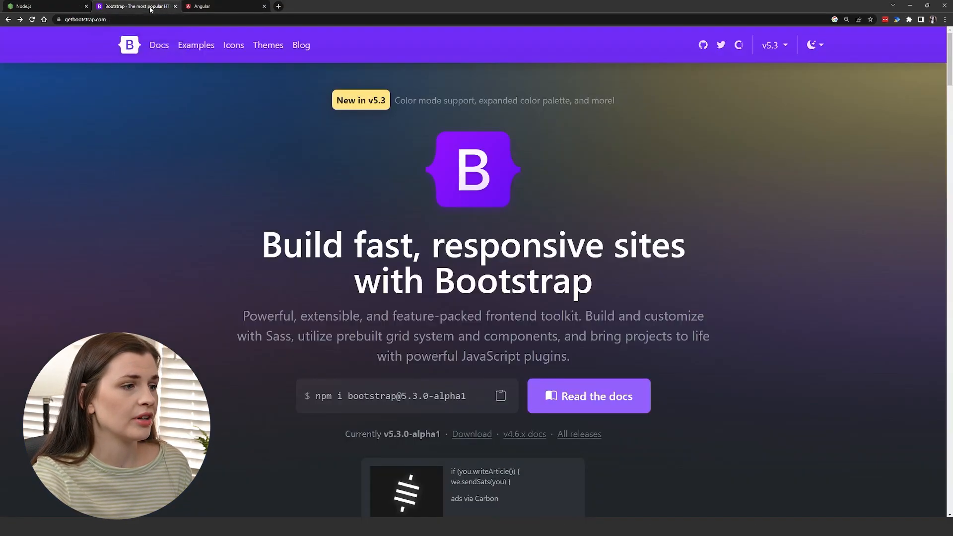
pyautogui.moveTo(909, 228)
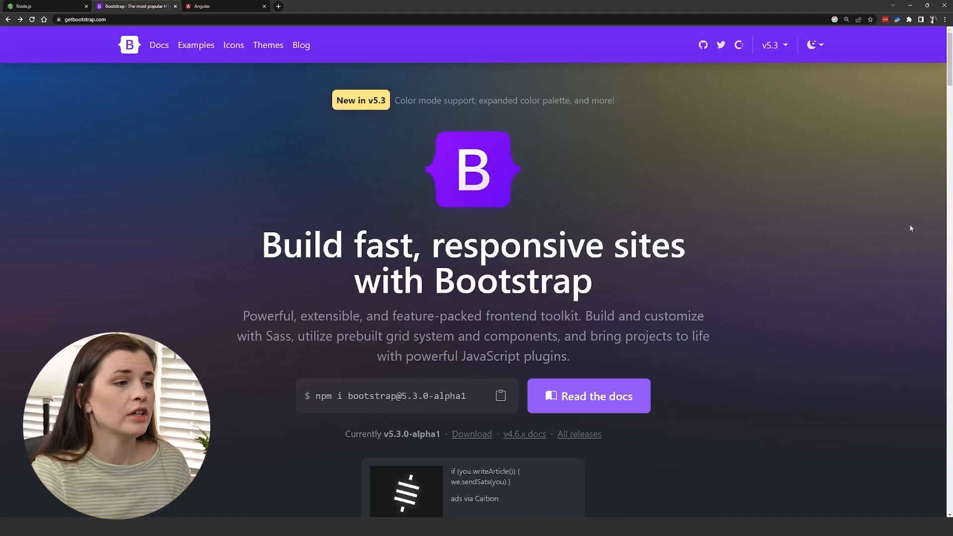
pyautogui.scroll(-3)
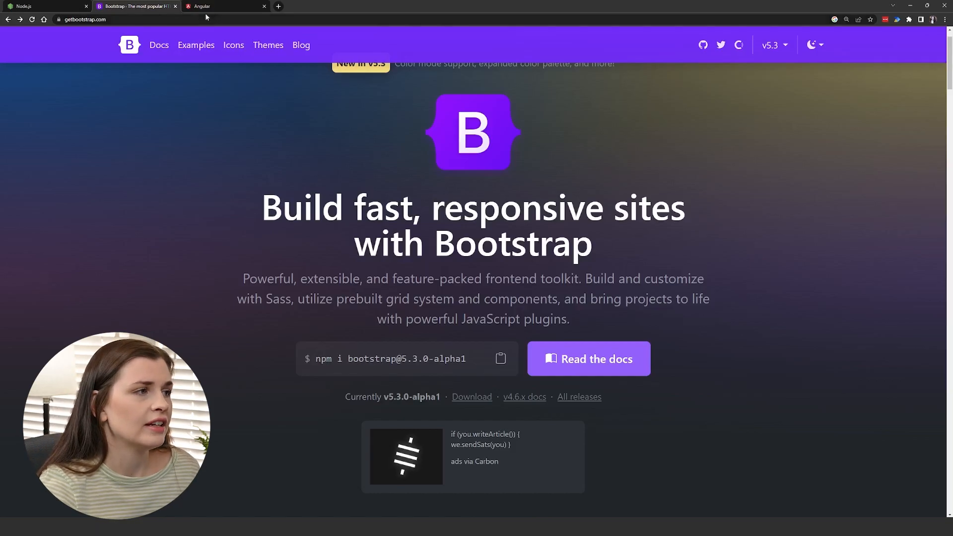
# Step: From Try Angular, reach the guide's 'Create a new Angular app from the command line' section, zoomed in
pyautogui.click(225, 6)
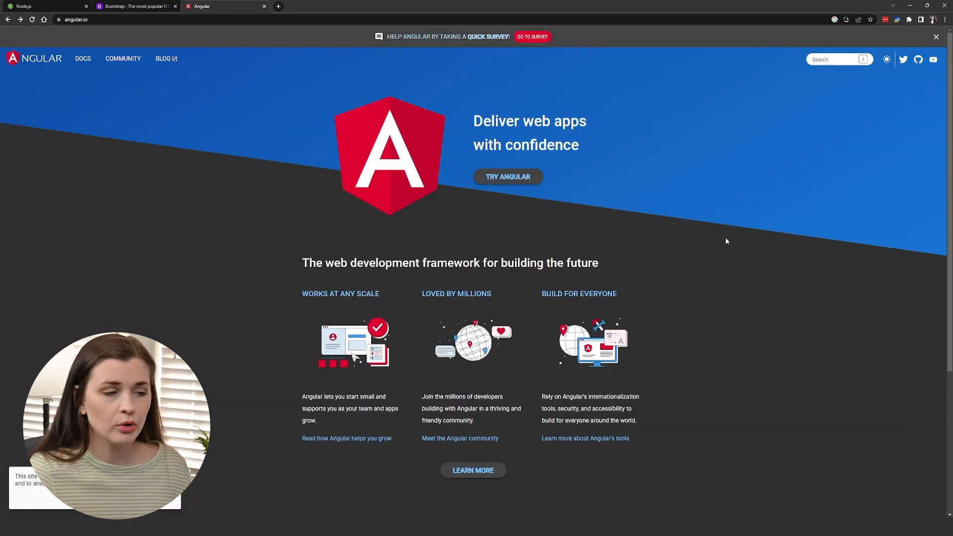
pyautogui.moveTo(628, 167)
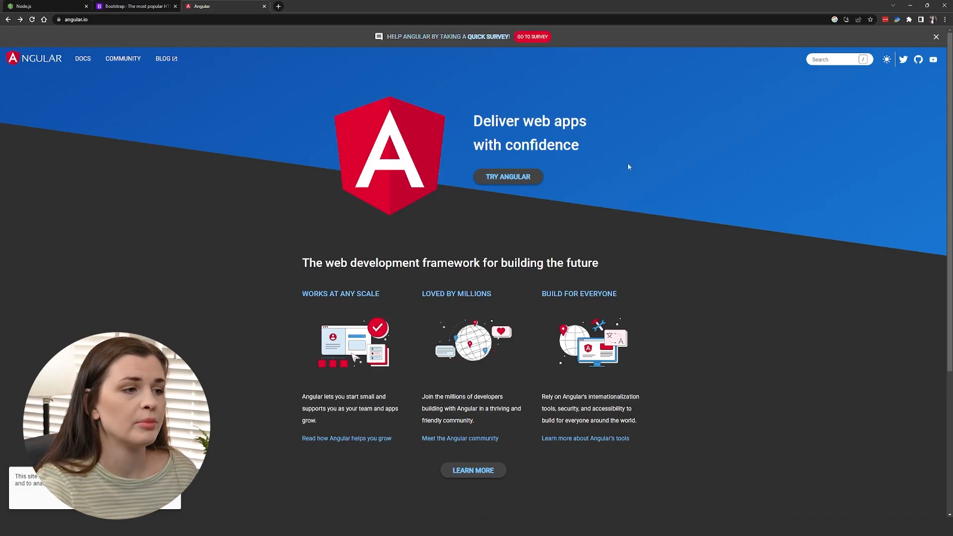
pyautogui.click(507, 176)
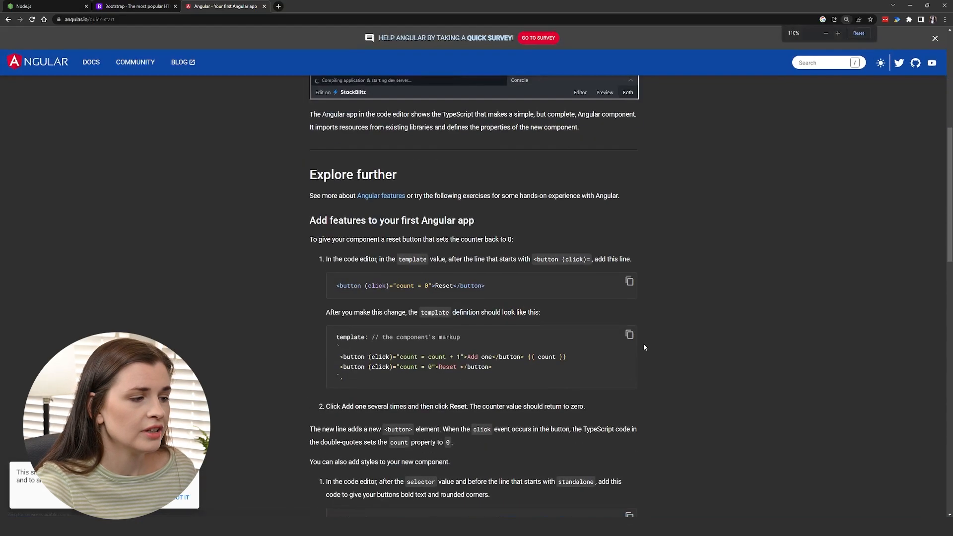
pyautogui.scroll(-3)
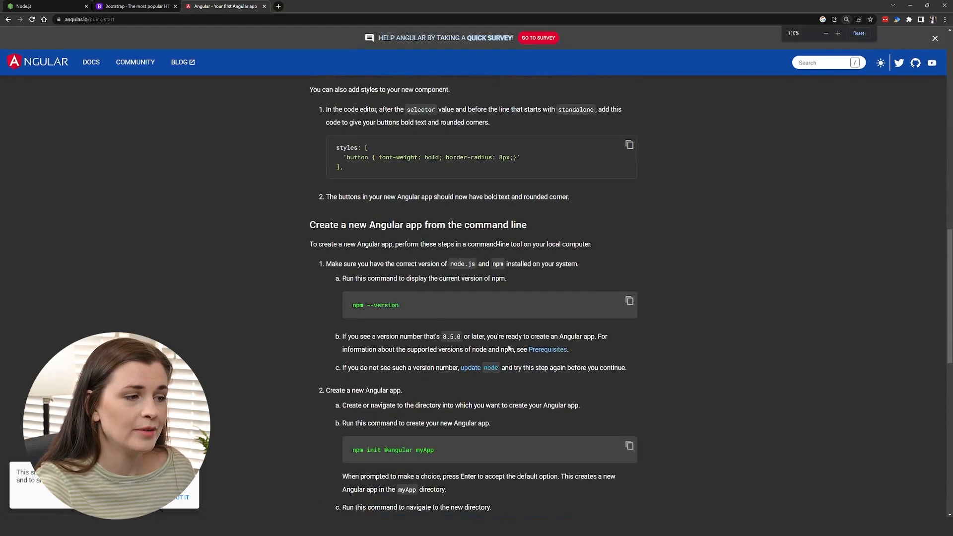
pyautogui.click(837, 33)
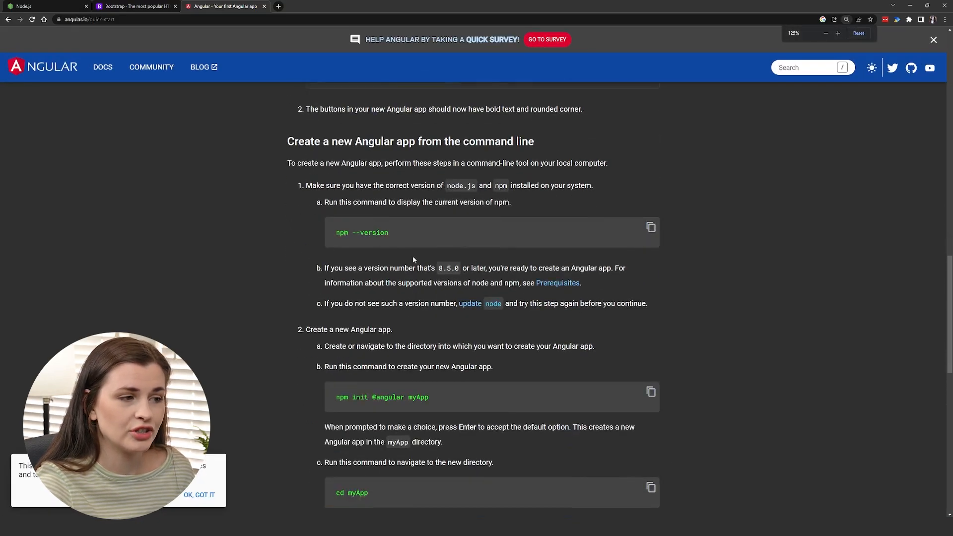
pyautogui.scroll(-3)
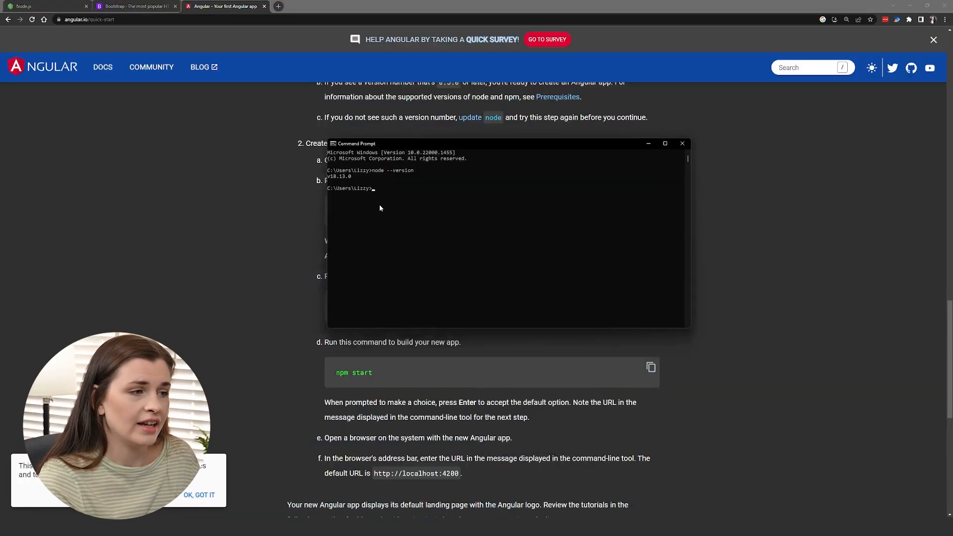
pyautogui.write('npm install -g @angular/cli@latest')
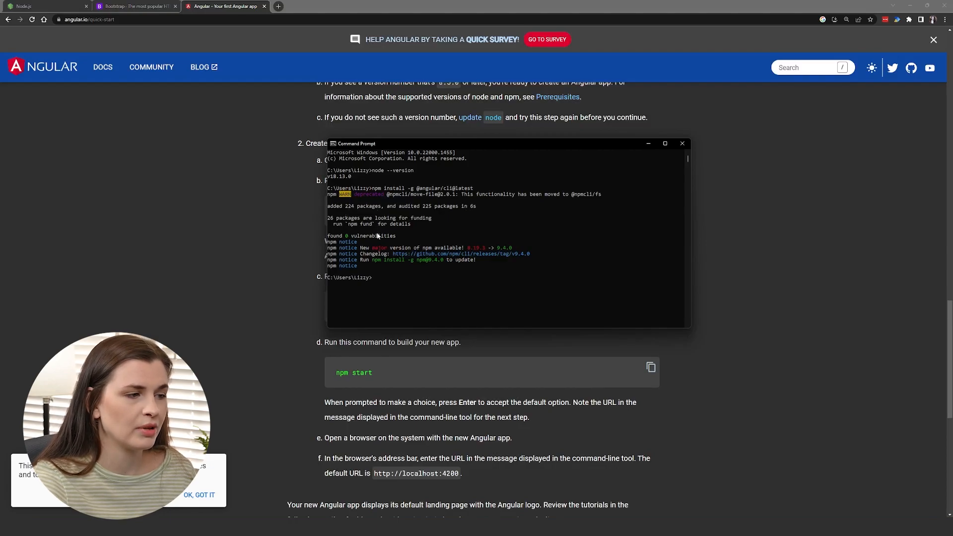
pyautogui.moveTo(391, 271)
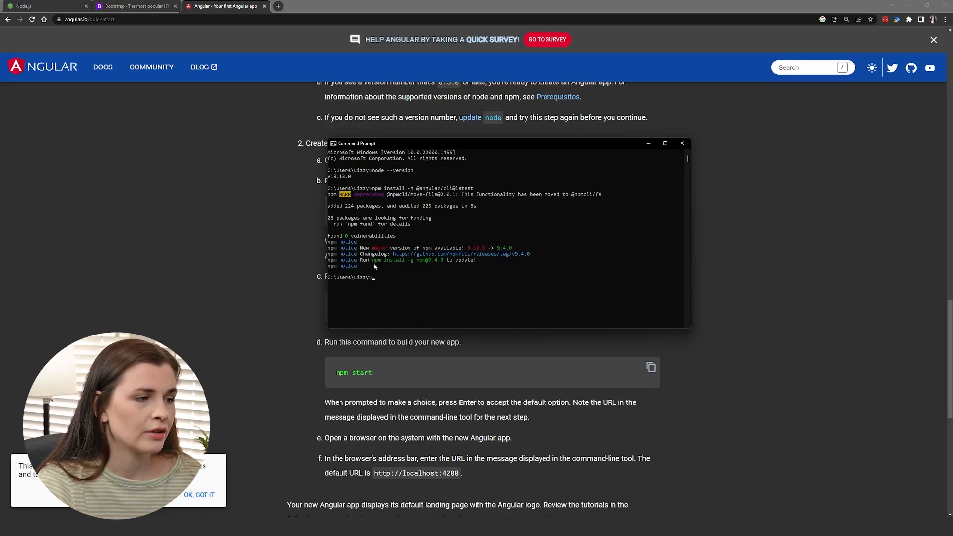
pyautogui.moveTo(462, 266)
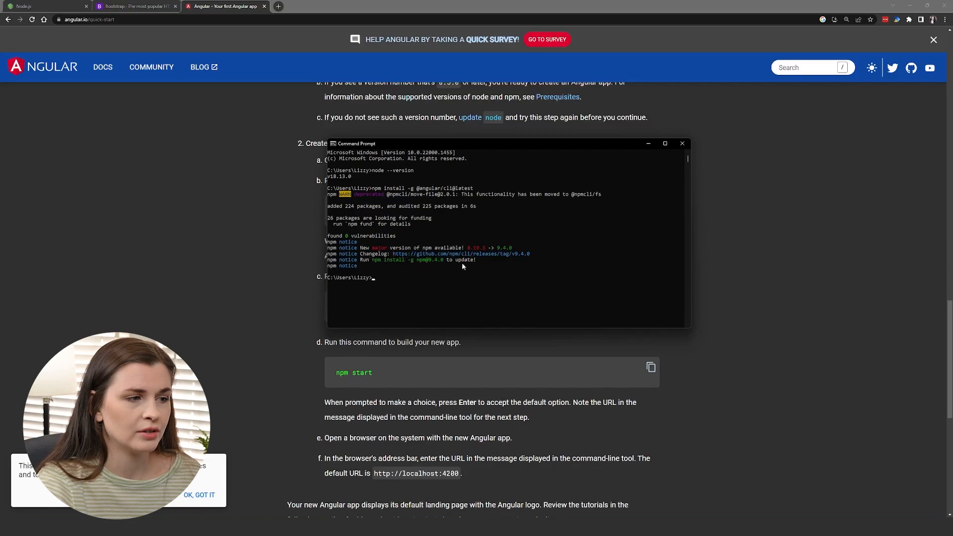
pyautogui.moveTo(388, 282)
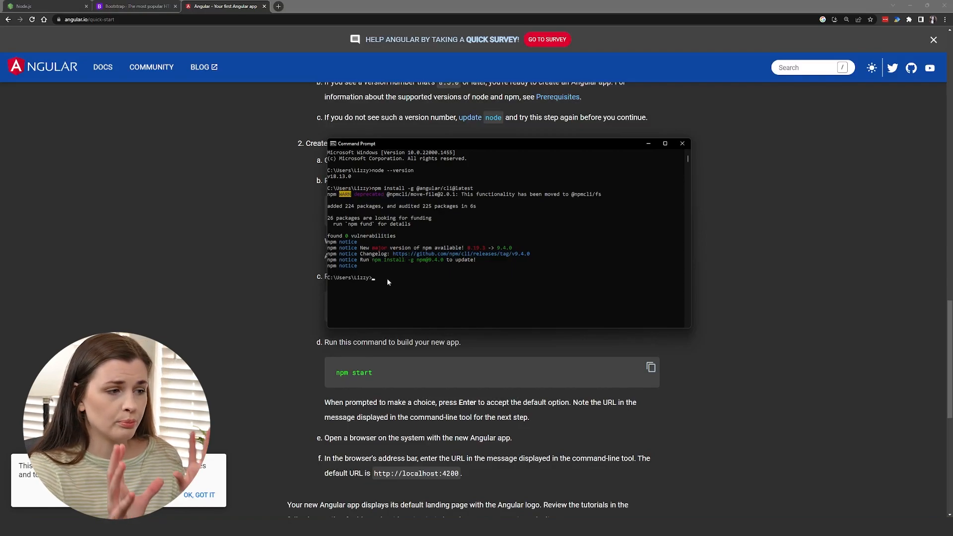